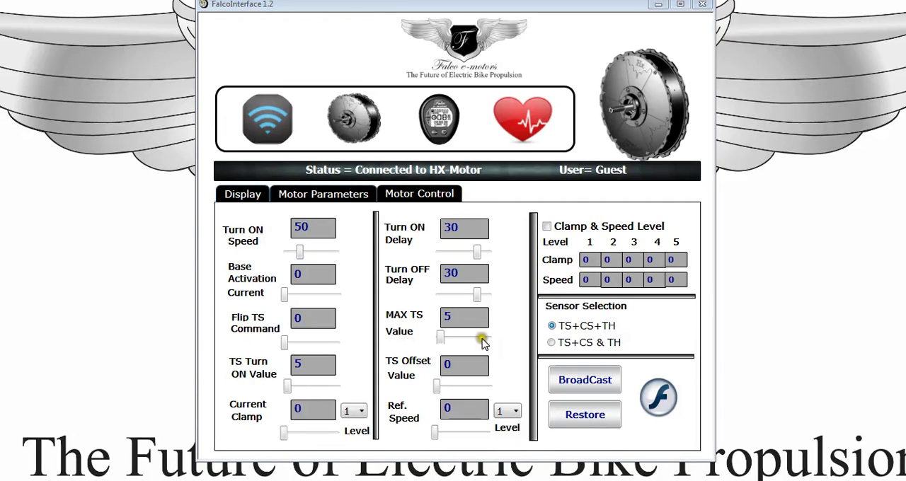
mouse_move(464, 304)
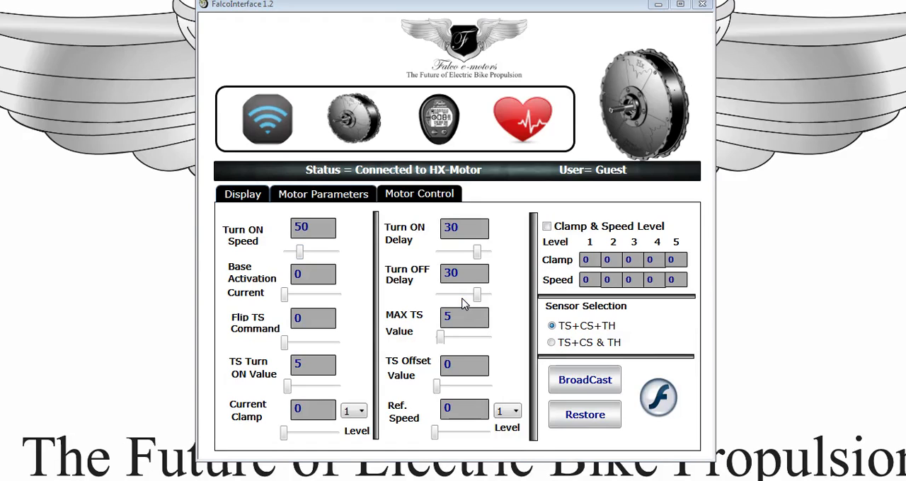
mouse_move(354, 283)
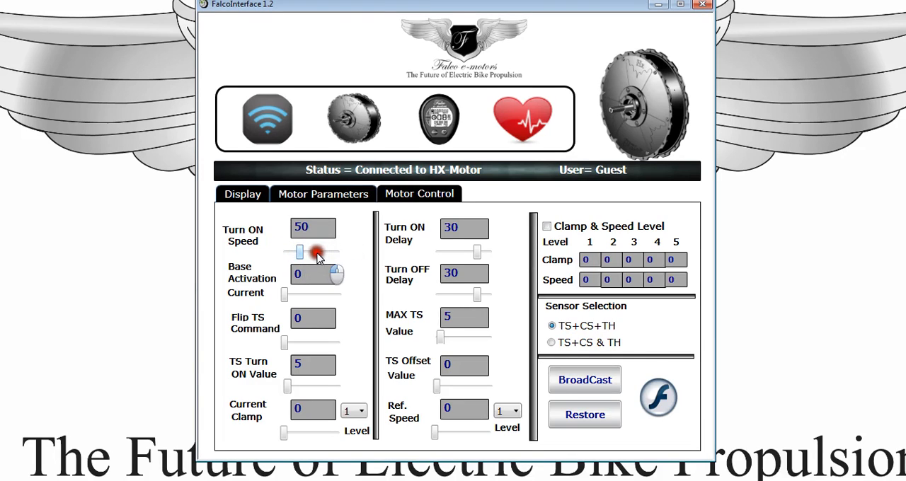
mouse_move(294, 295)
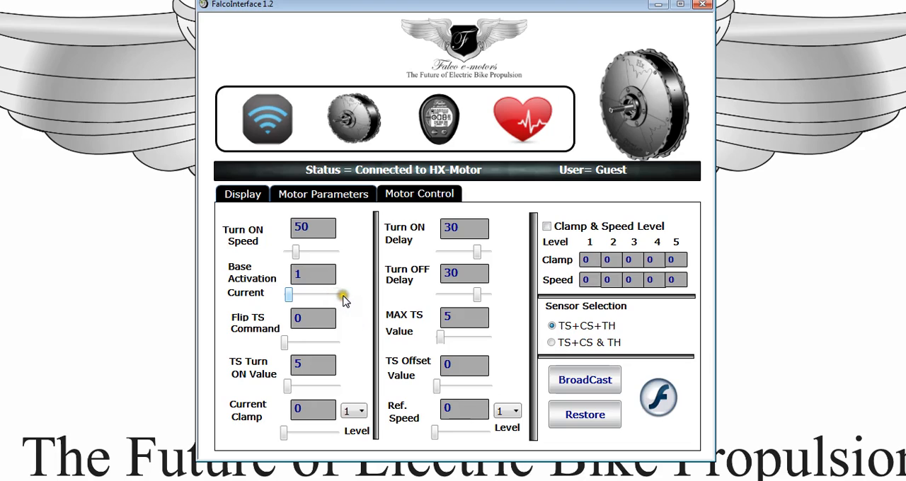
mouse_move(304, 301)
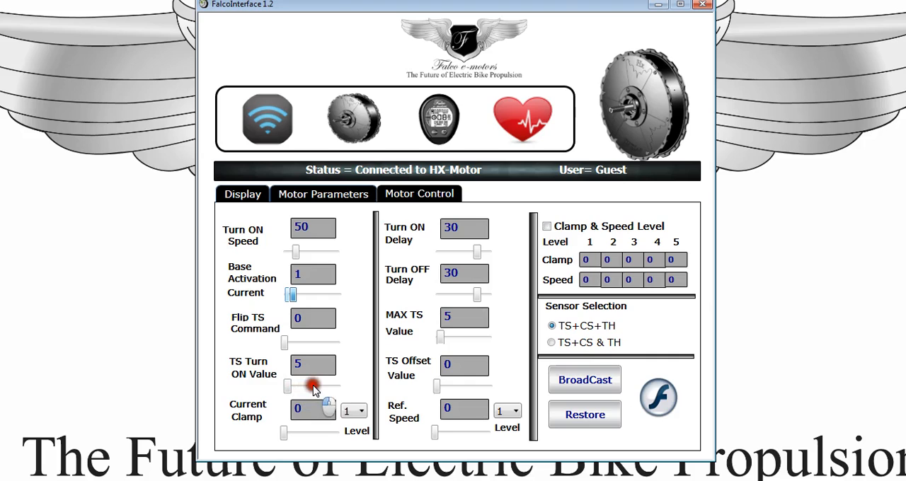
mouse_move(354, 391)
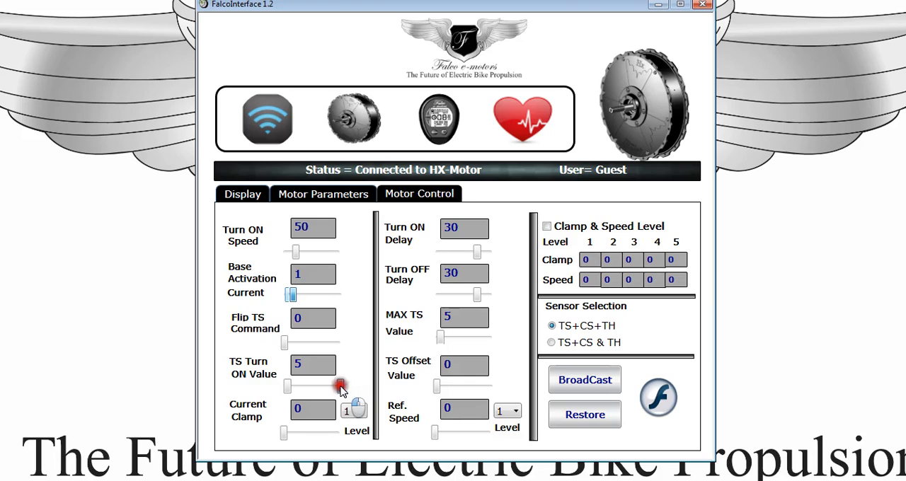
drag(337, 386, 289, 387)
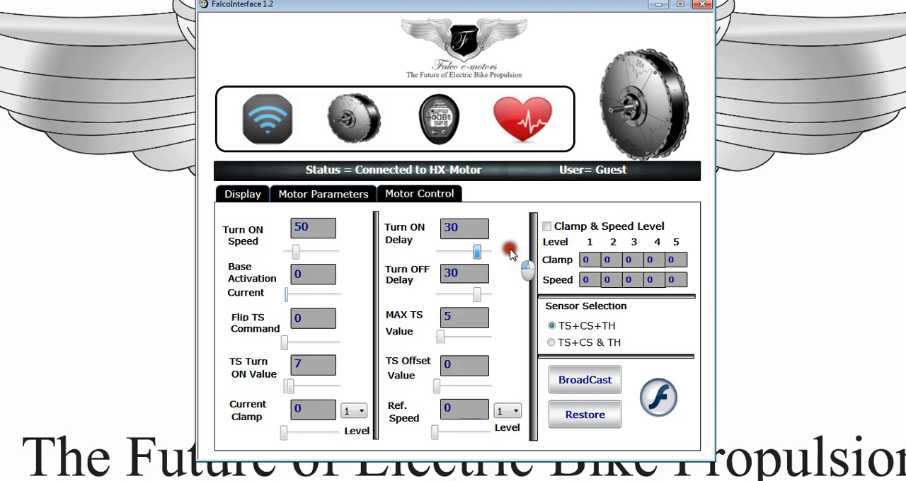
mouse_move(441, 269)
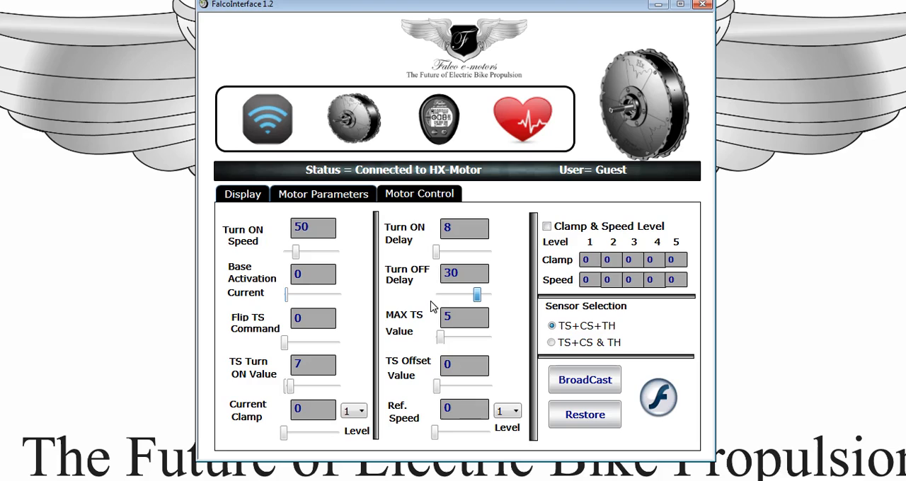
mouse_move(459, 299)
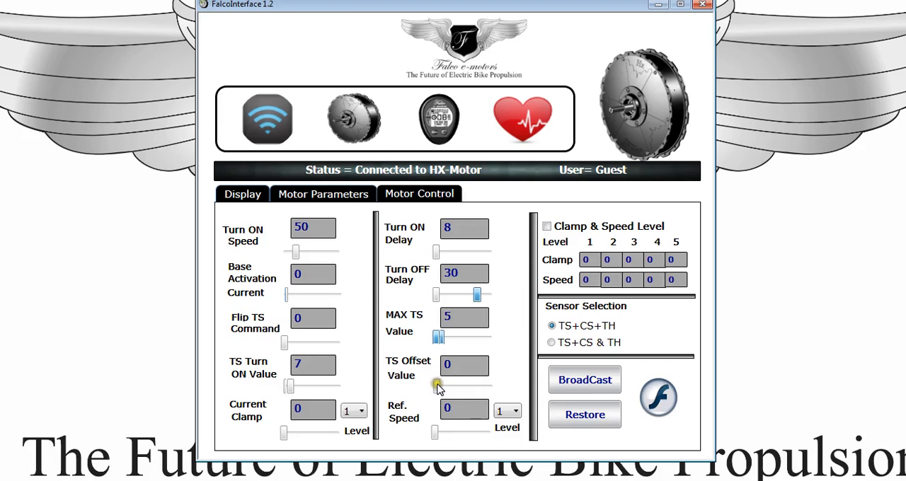
mouse_move(436, 385)
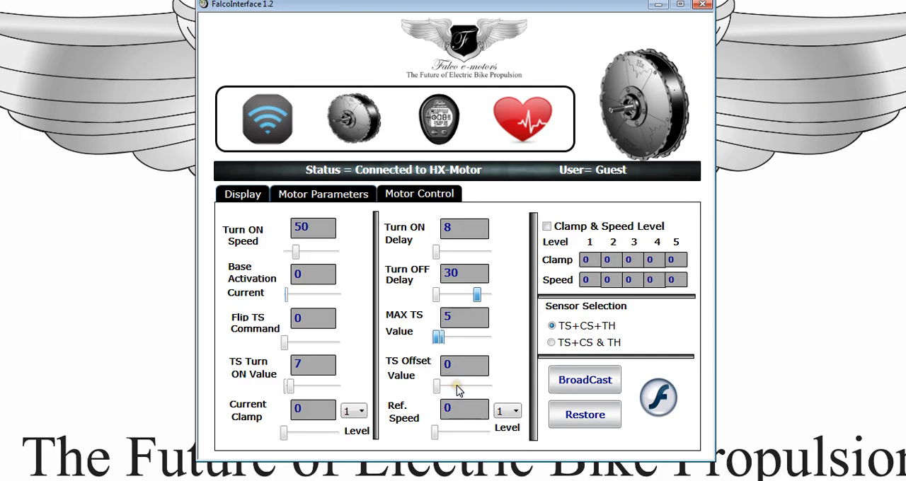
Step: Set the TS Offset Value slider to 1 on the Motor Control tab
drag(436, 387, 464, 386)
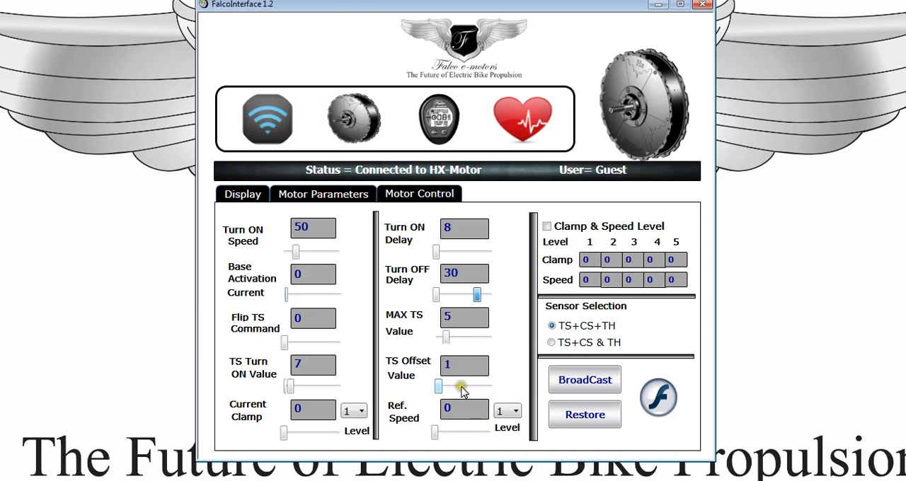
mouse_move(340, 394)
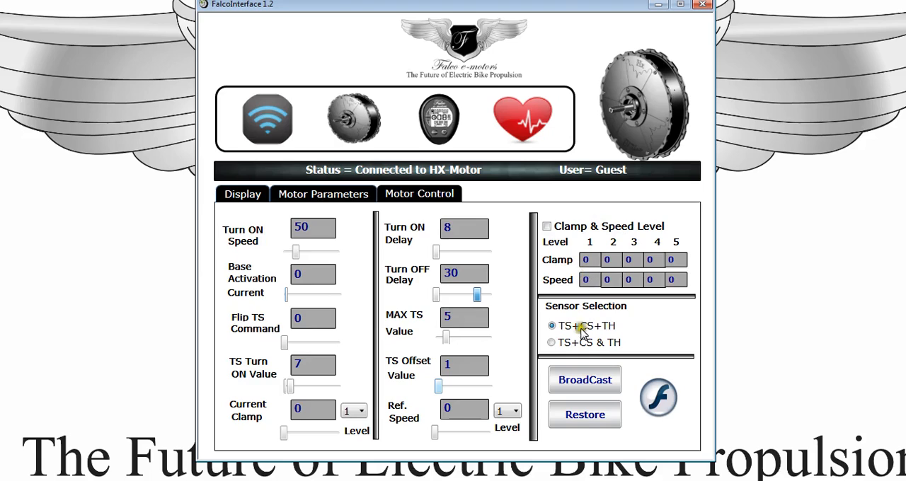
mouse_move(590, 346)
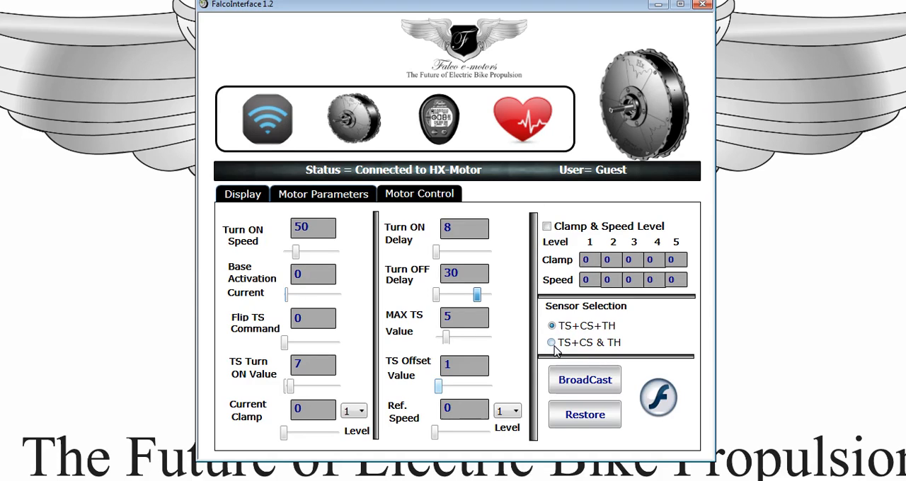
mouse_move(620, 351)
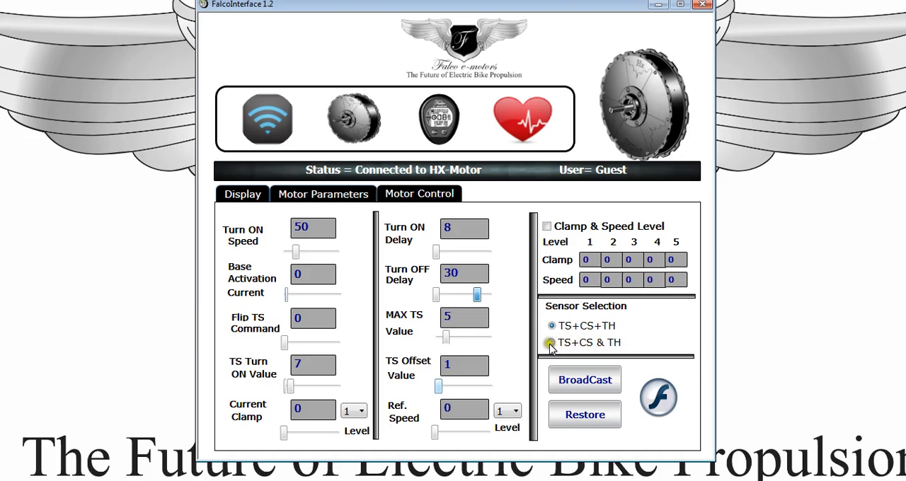
click(552, 325)
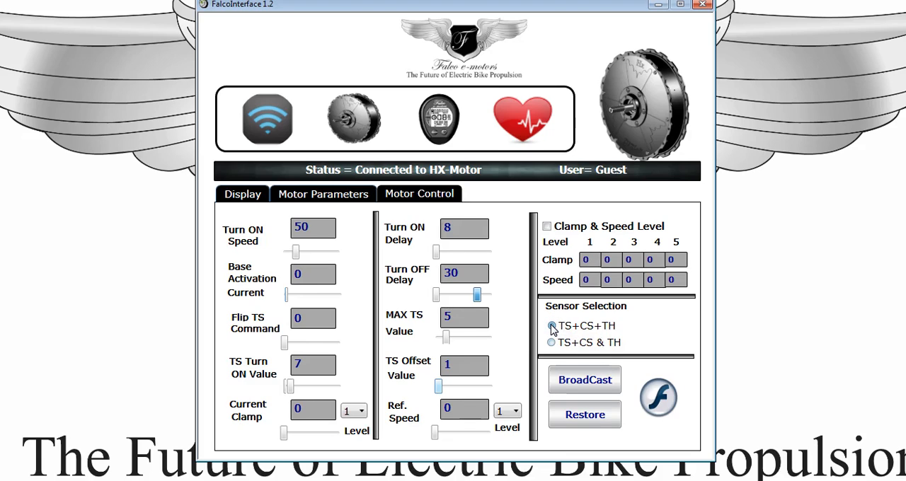
click(552, 325)
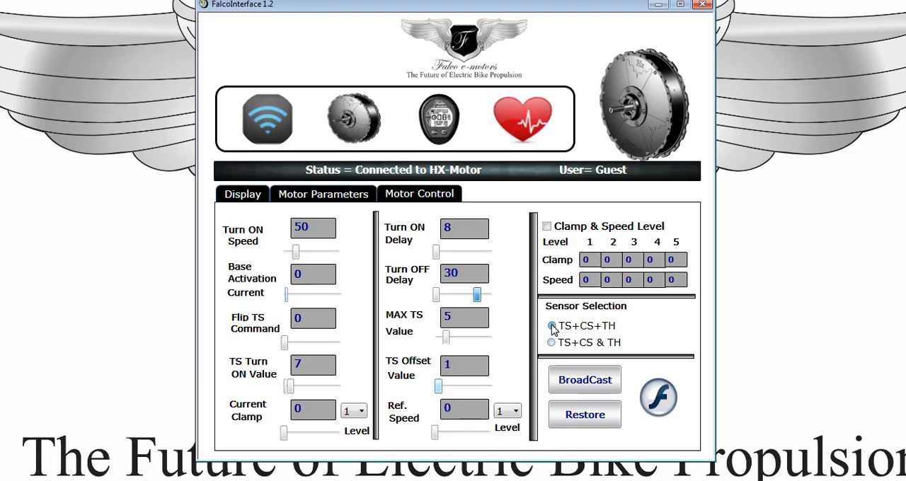
click(552, 326)
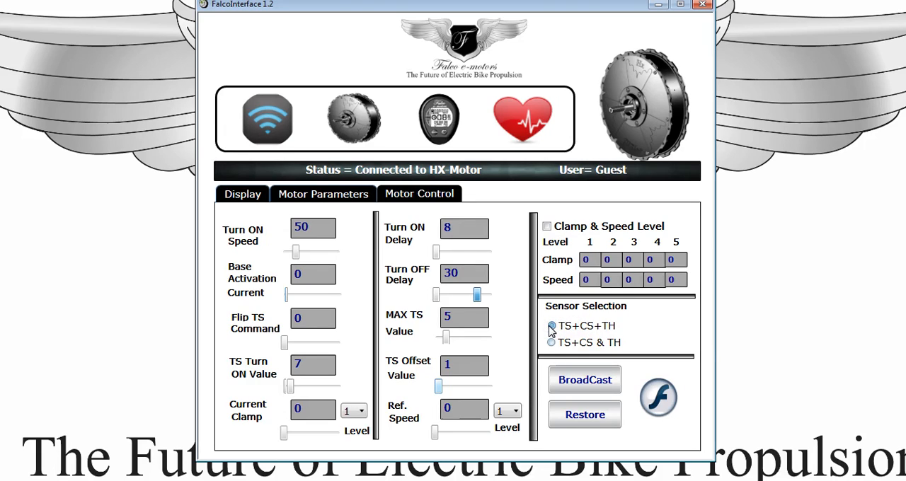
click(552, 325)
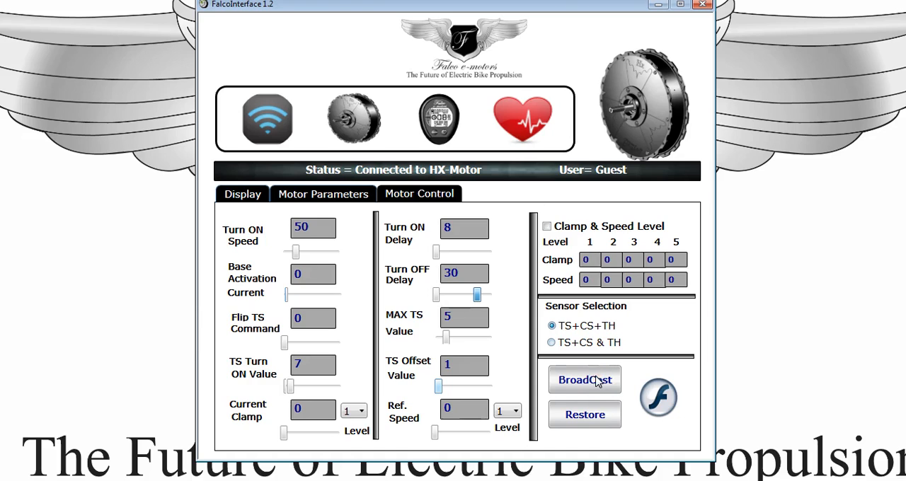
mouse_move(668, 407)
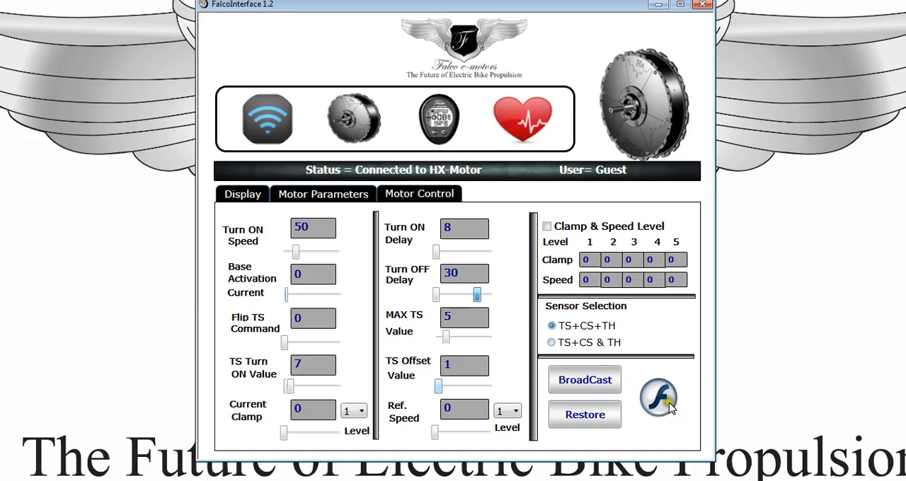